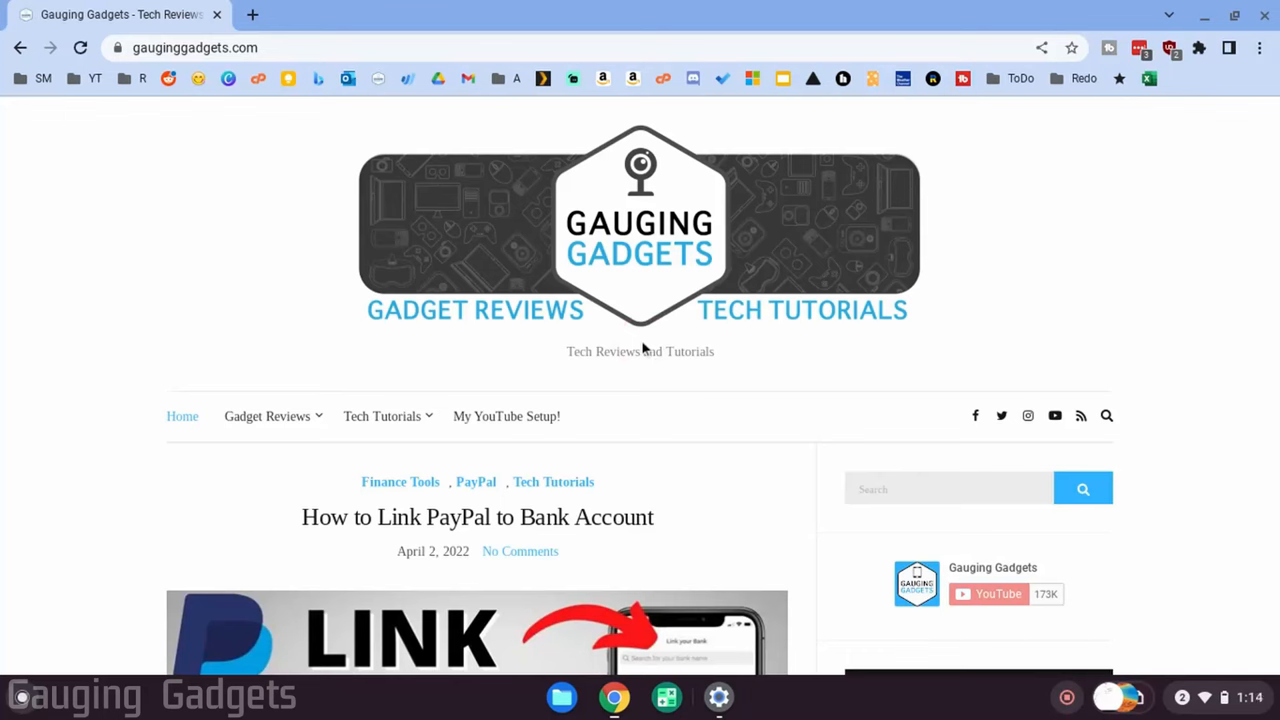
- Enter the chrome://flags address into Chrome's address bar
{"action": "left_click", "coordinate": [728, 400]}
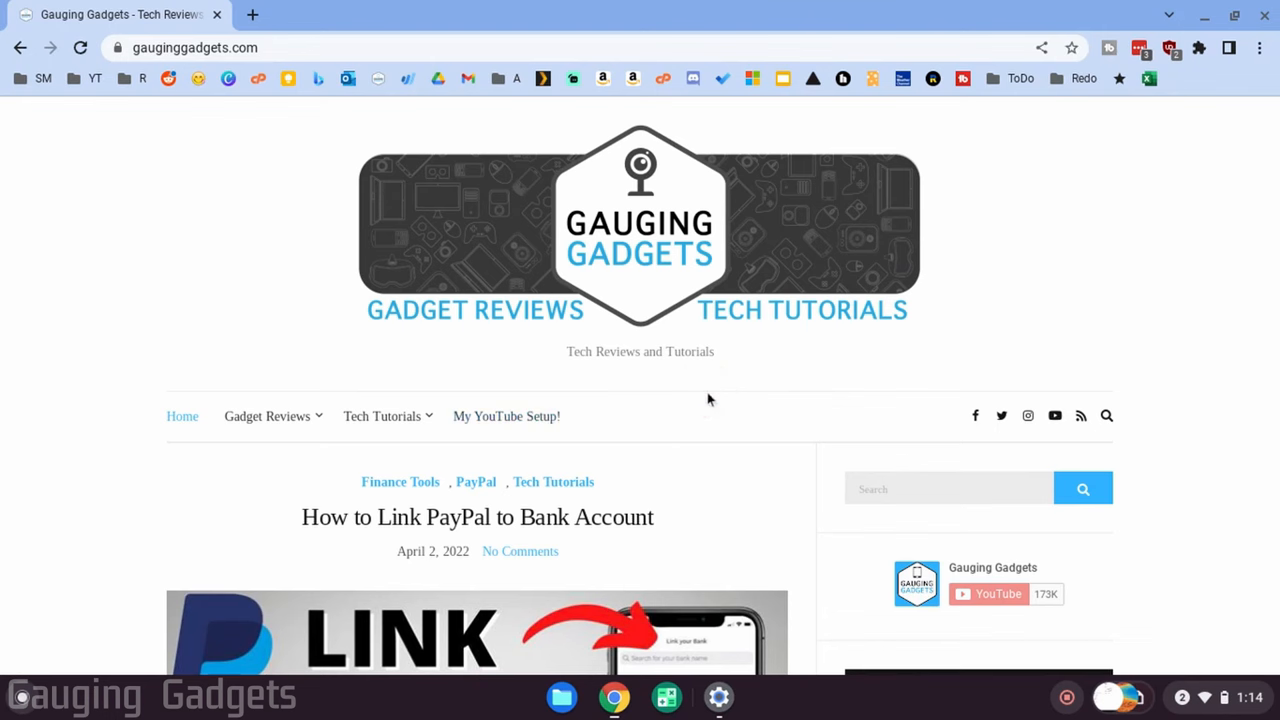
{"action": "left_click", "coordinate": [650, 380]}
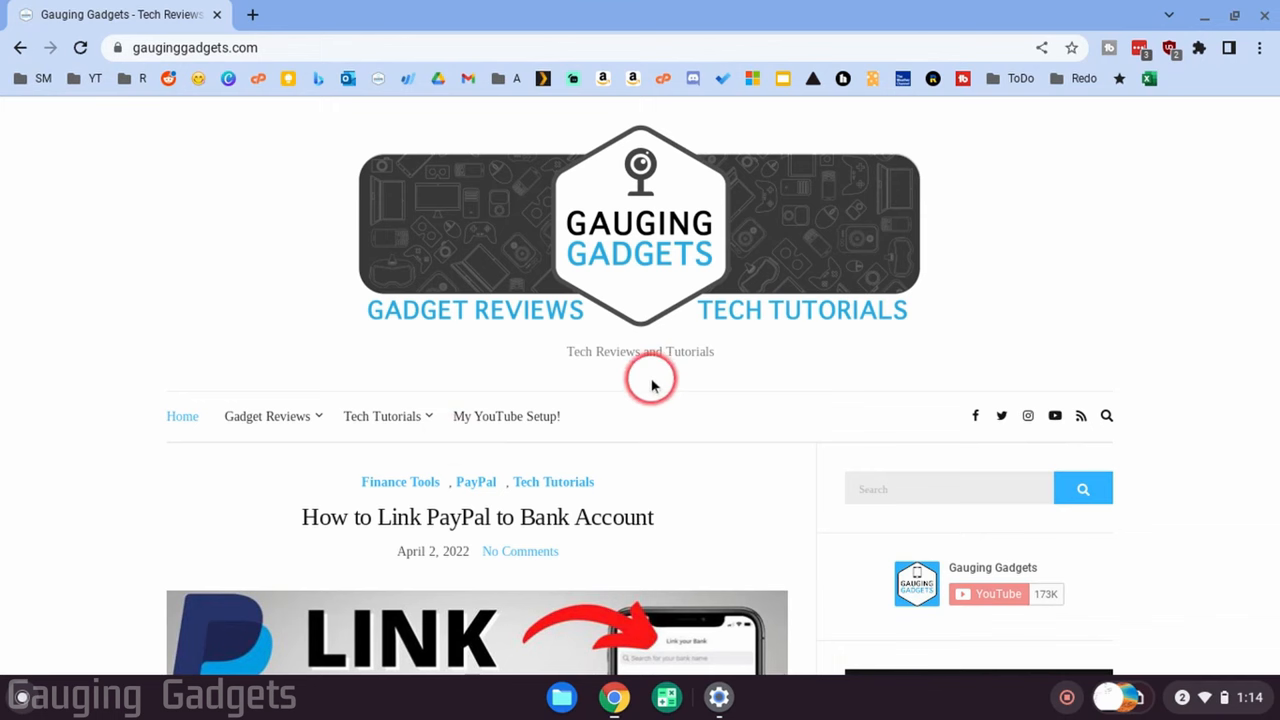
{"action": "mouse_move", "coordinate": [788, 358]}
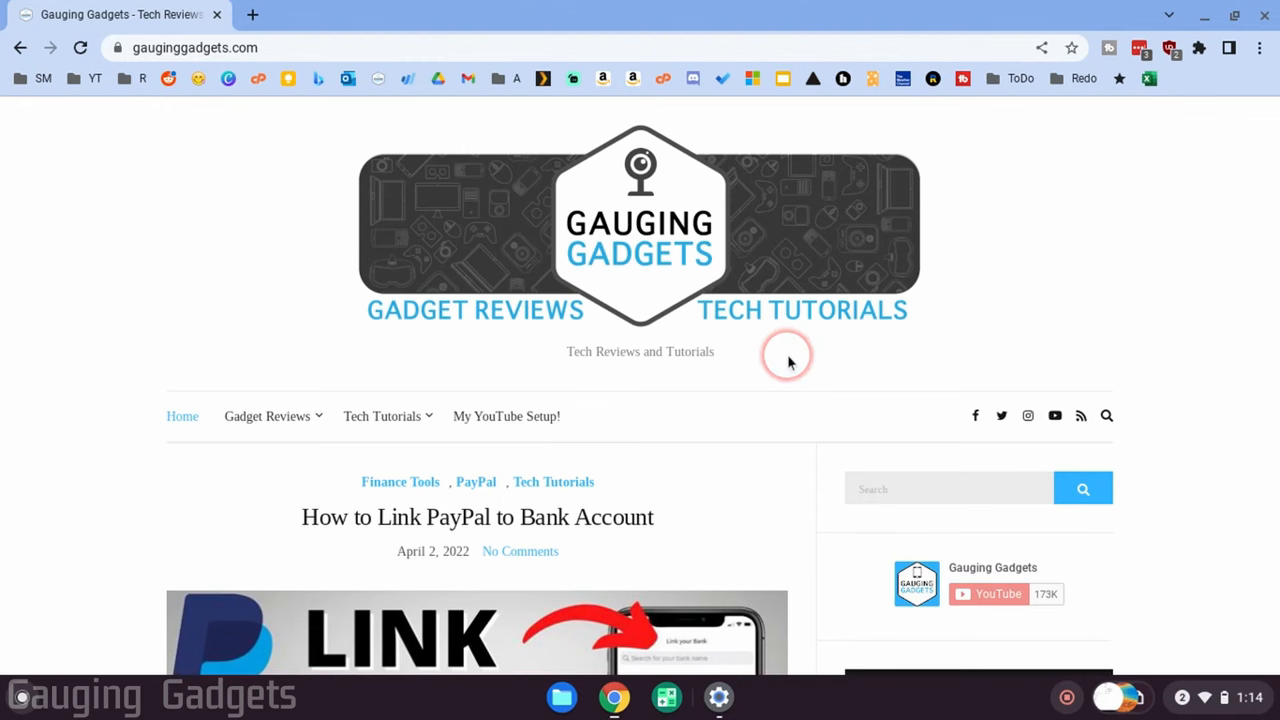
{"action": "left_click", "coordinate": [787, 355]}
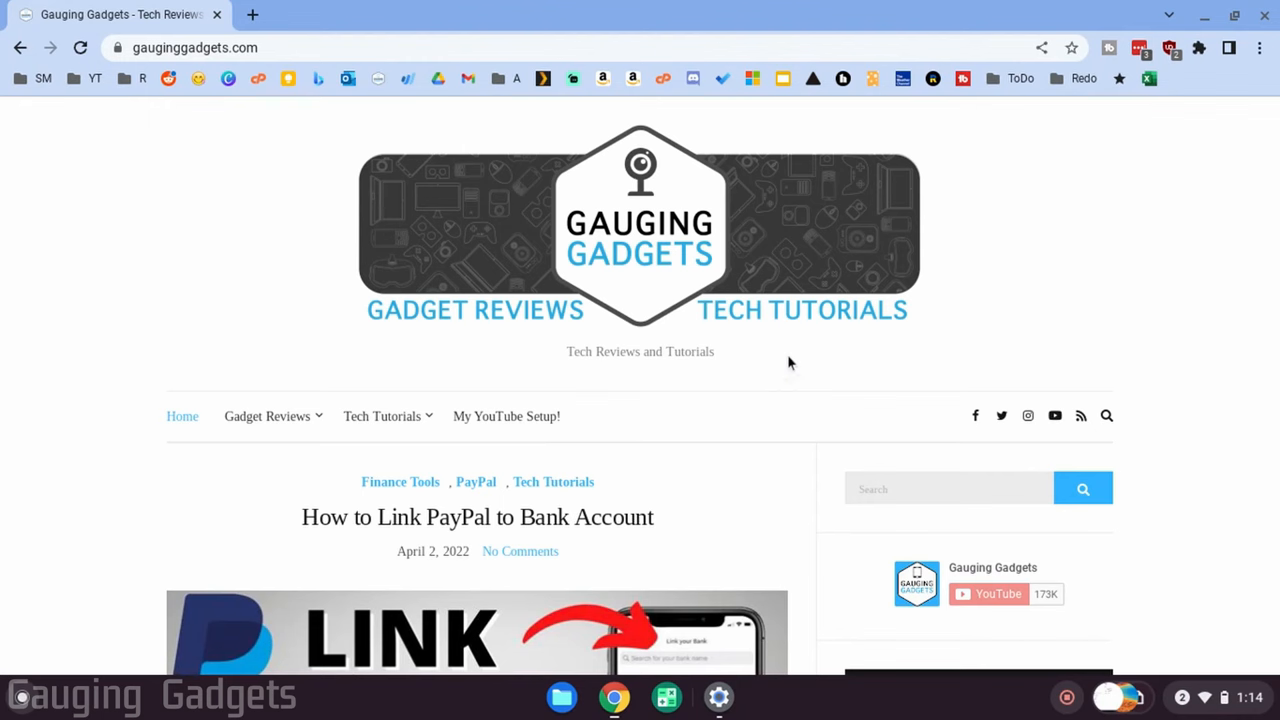
{"action": "left_click", "coordinate": [255, 295]}
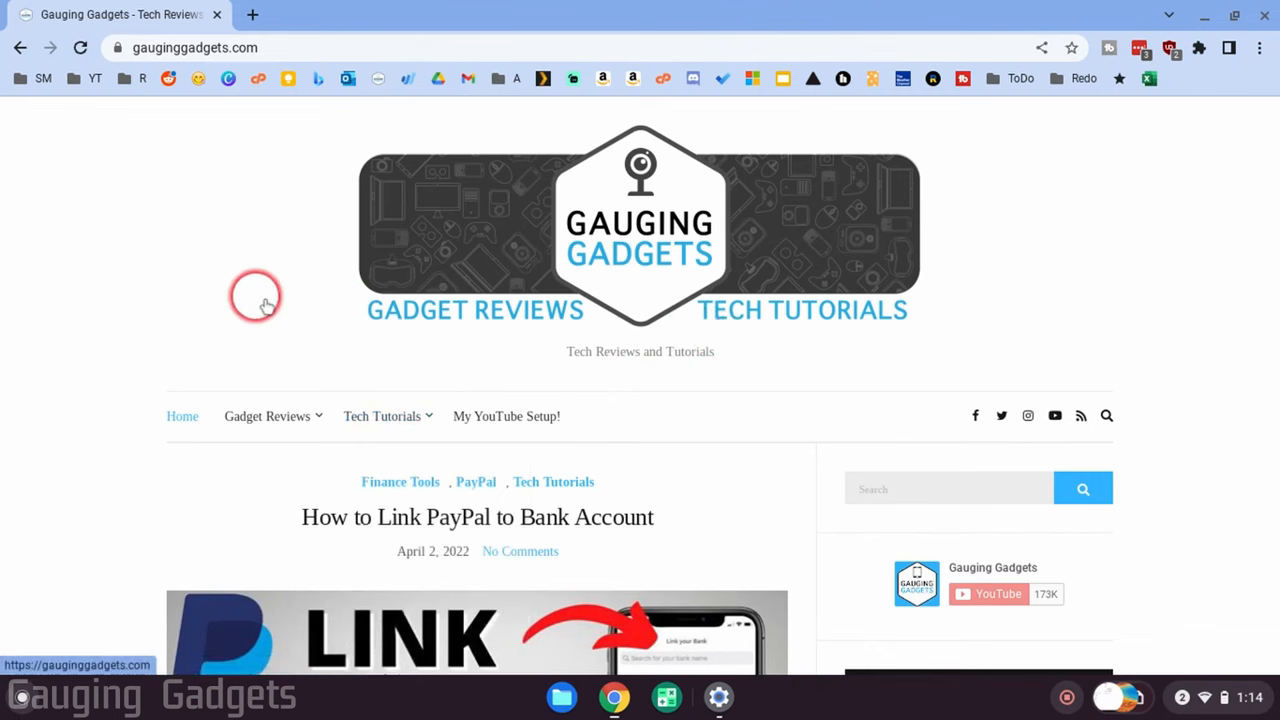
{"action": "mouse_move", "coordinate": [326, 275]}
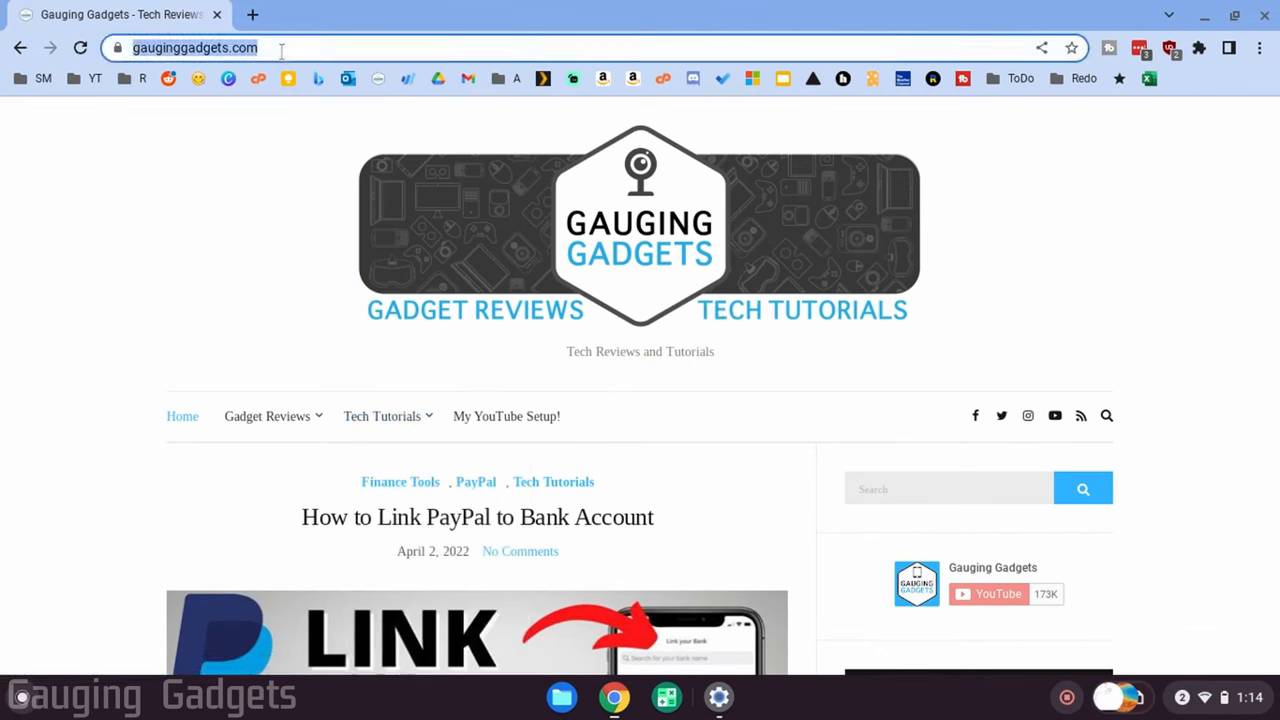
{"action": "type", "text": "chrome://flags"}
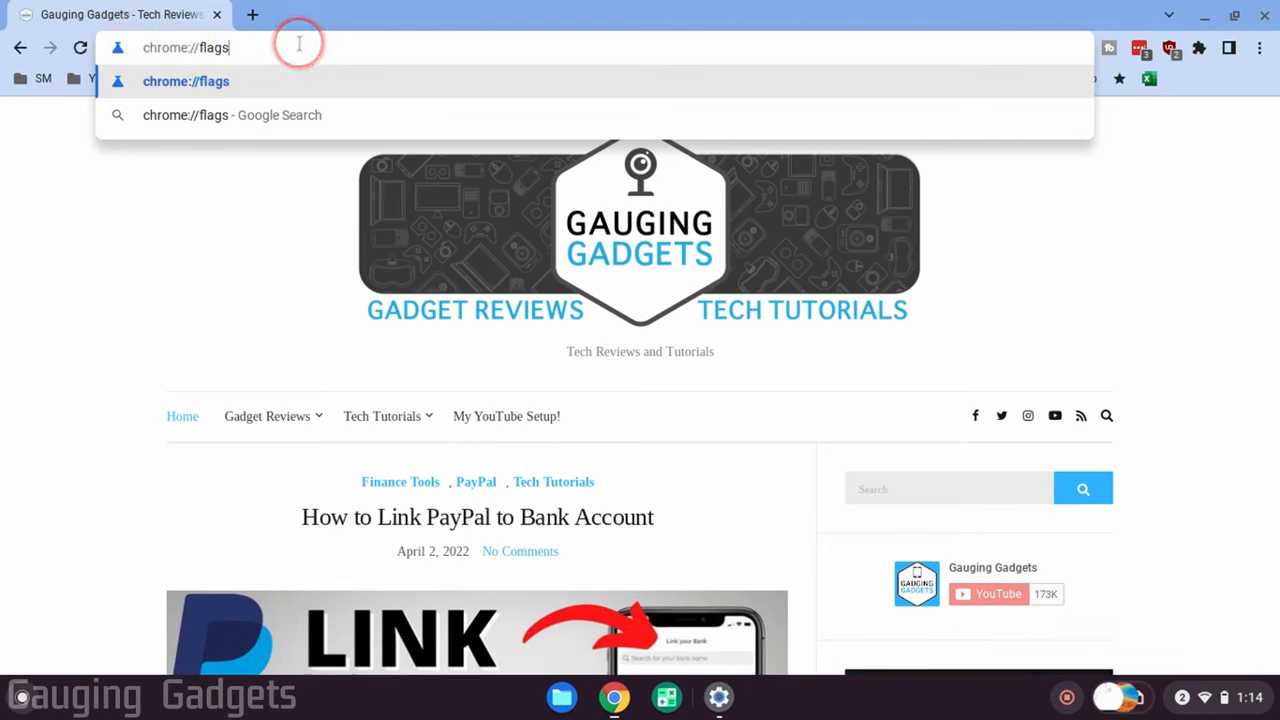
{"action": "mouse_move", "coordinate": [247, 261]}
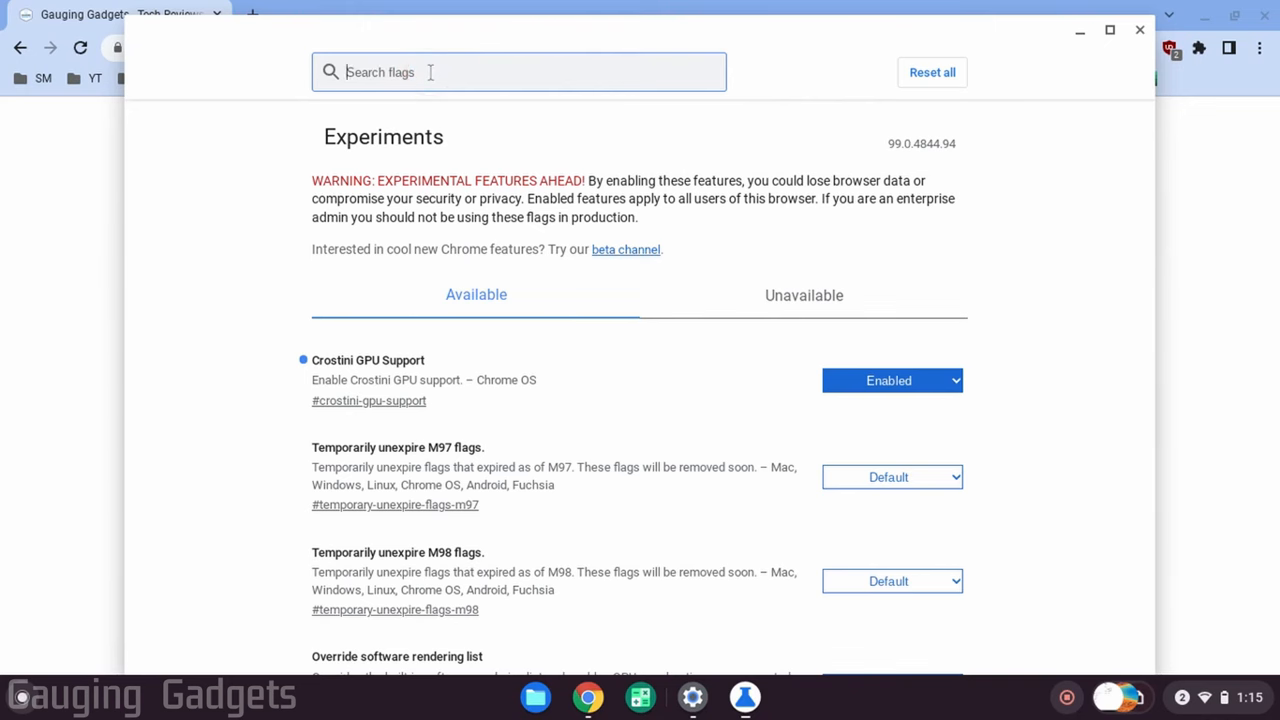
- Search flags for 'keyboard', enable Debugging keyboard shortcuts, and restart Chrome
{"action": "type", "text": "keyboard"}
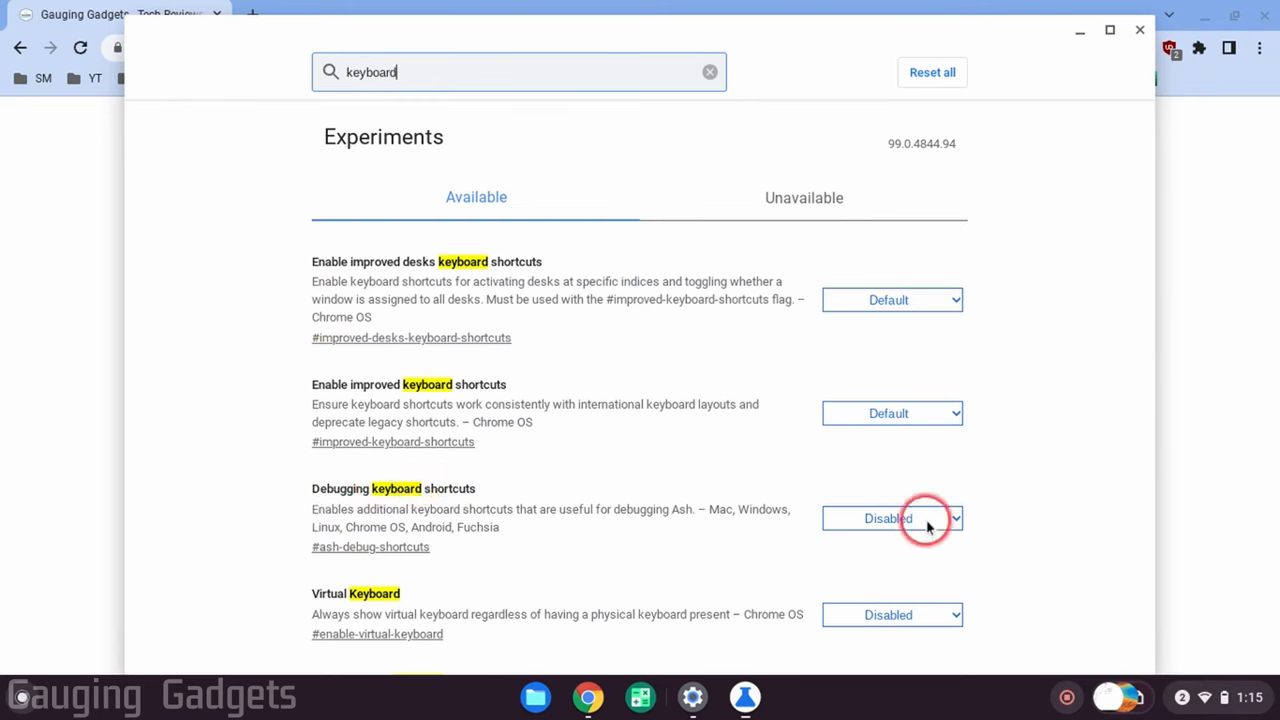
{"action": "left_click", "coordinate": [890, 518]}
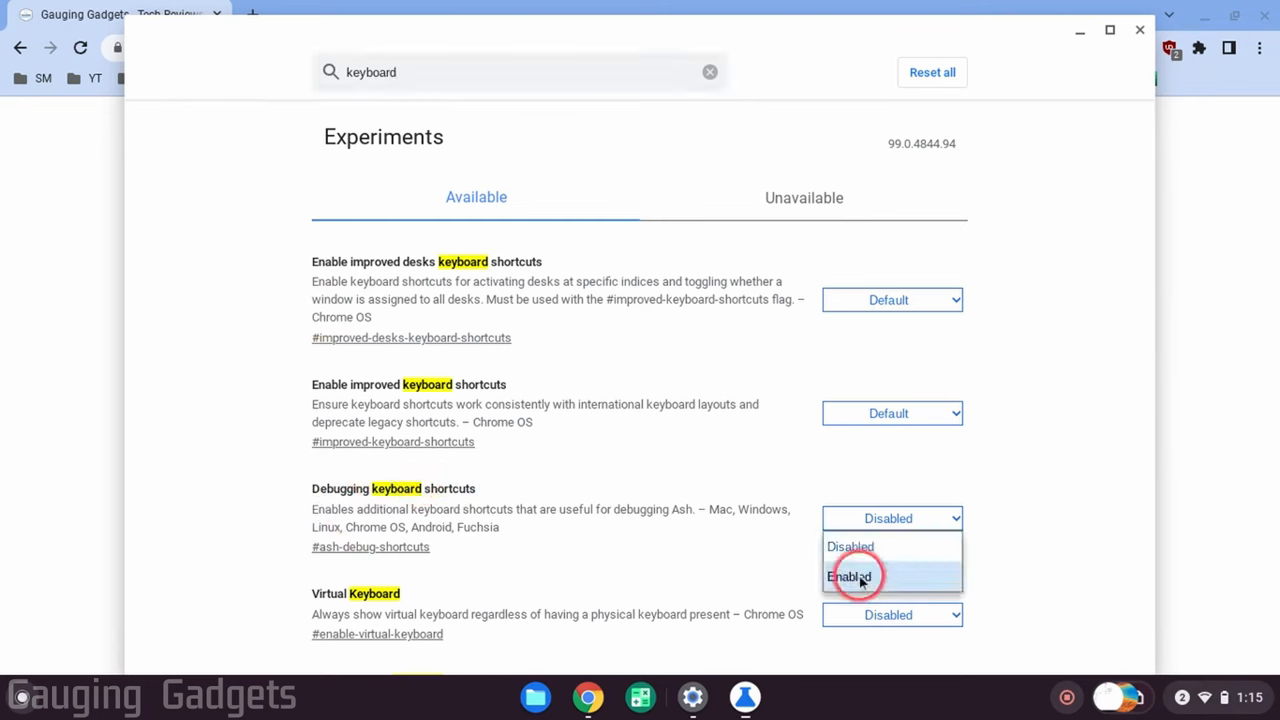
{"action": "left_click", "coordinate": [848, 576]}
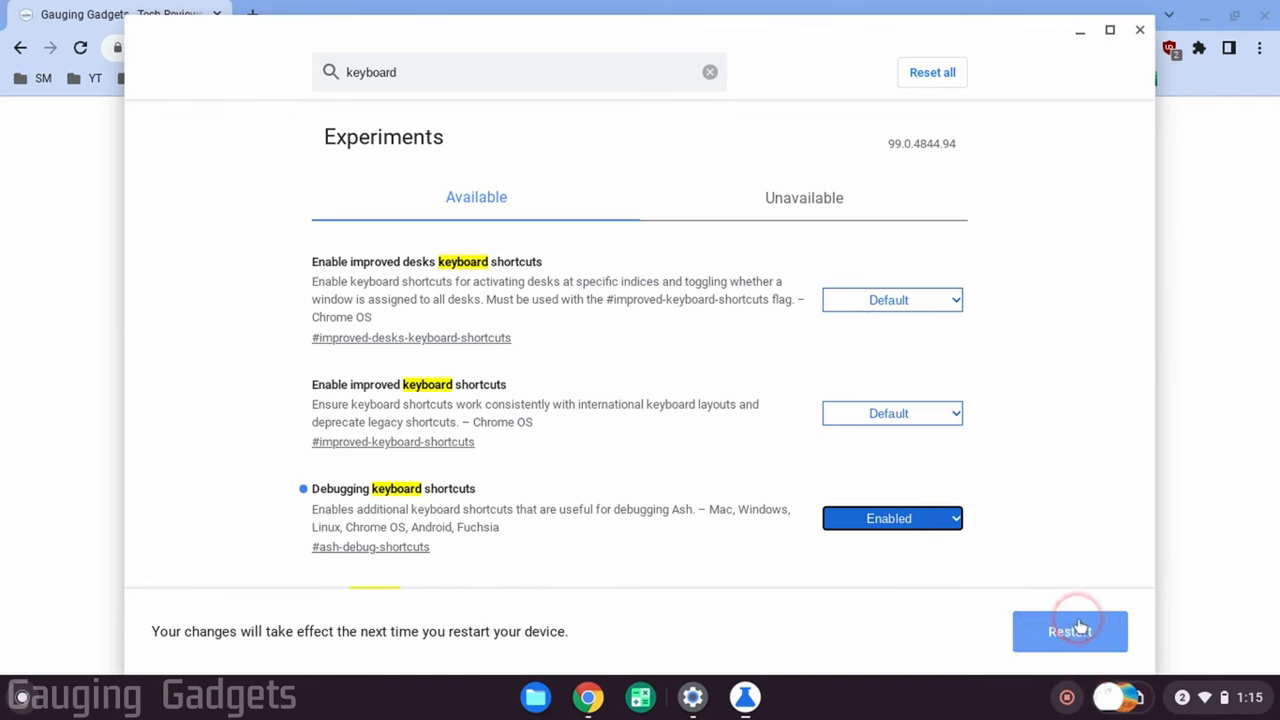
{"action": "left_click", "coordinate": [710, 72]}
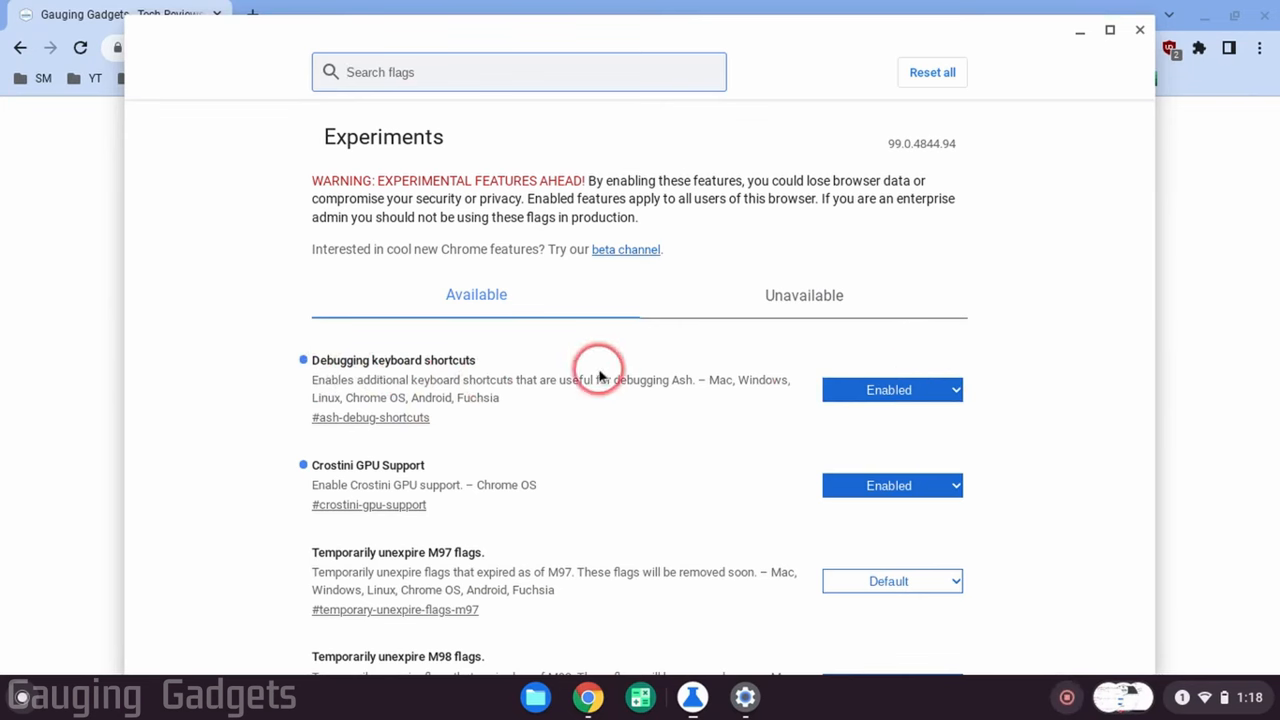
{"action": "left_click", "coordinate": [518, 72]}
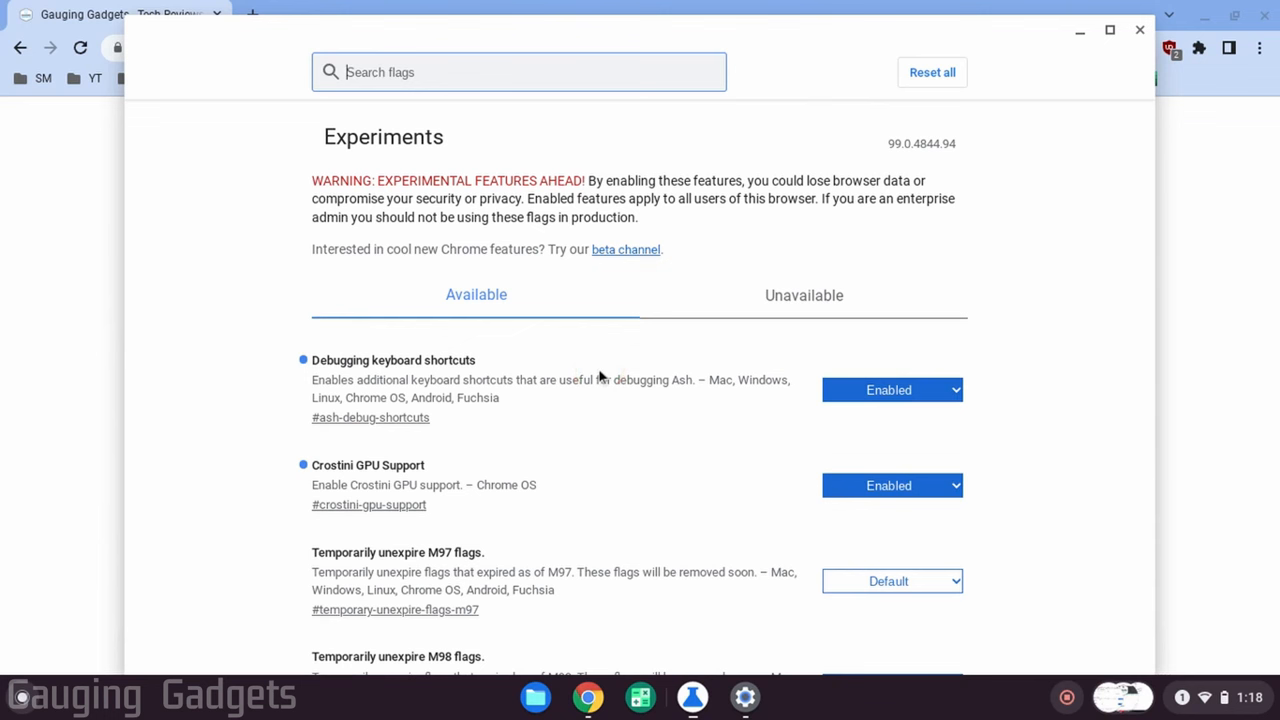